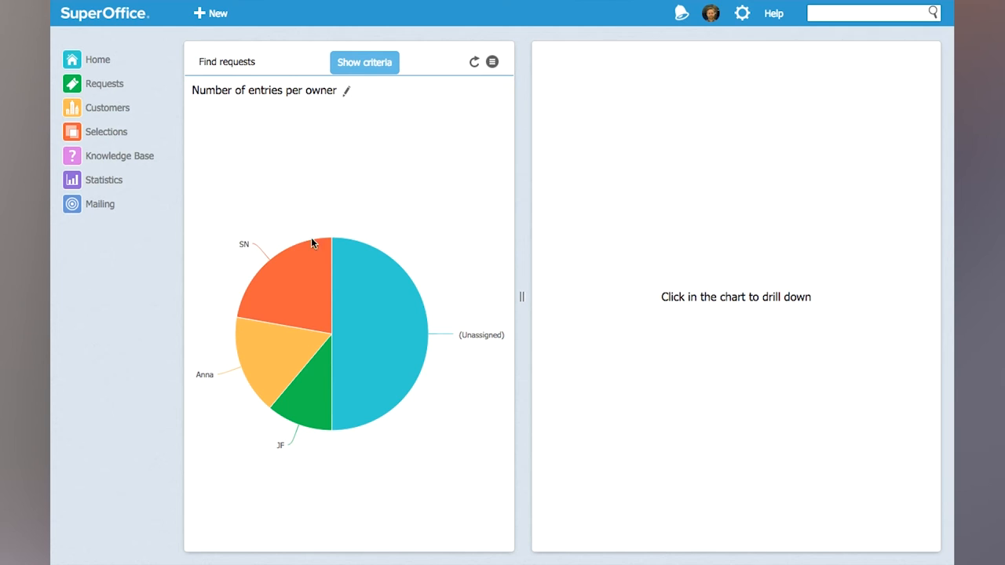
# Select SN's pie slice to list SN's four support requests in the reading pane
pyautogui.click(294, 279)
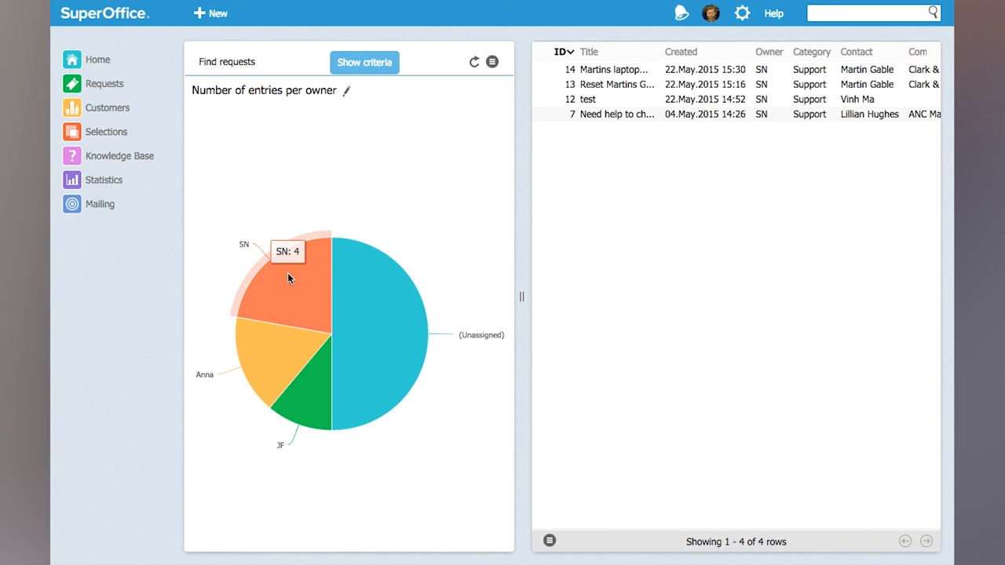
pyautogui.moveTo(458, 219)
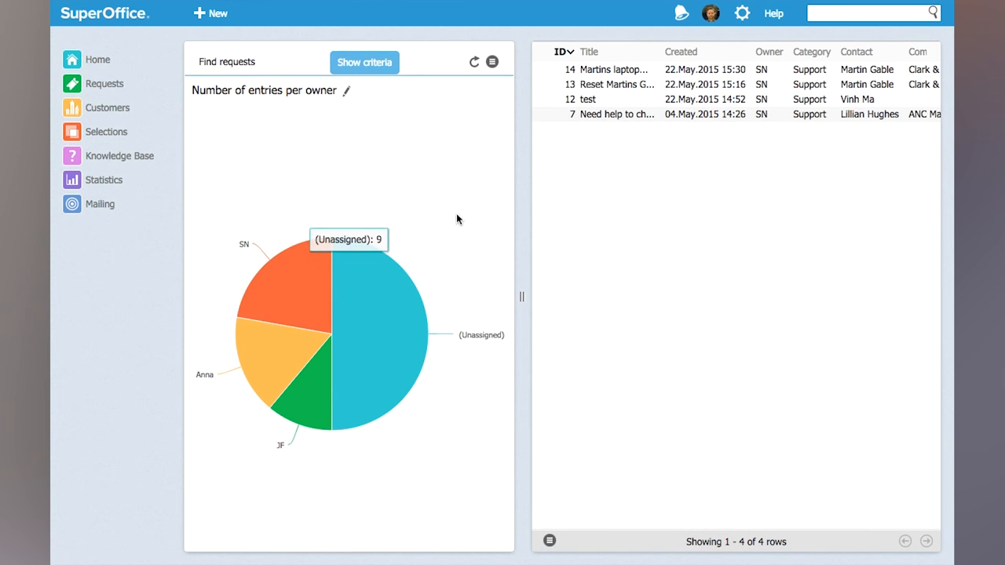